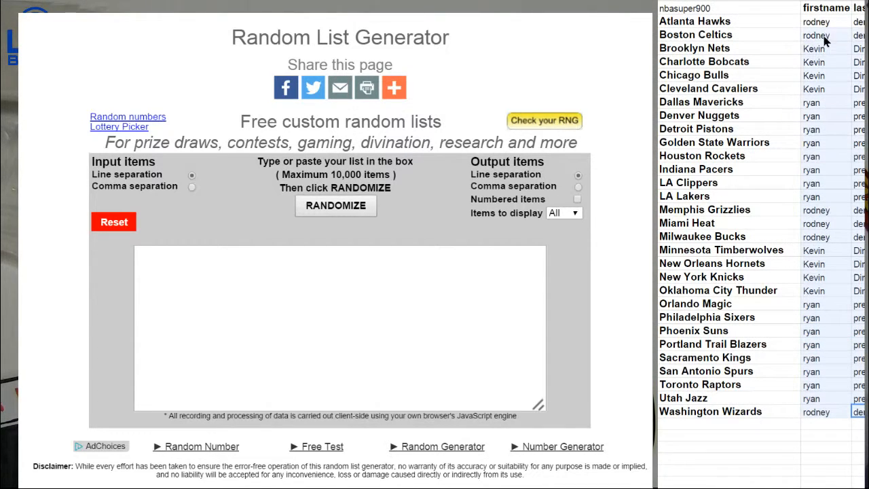
Step: Shuffle the participant names twice, copy them, then shuffle the re-pasted list twice more
click(335, 206)
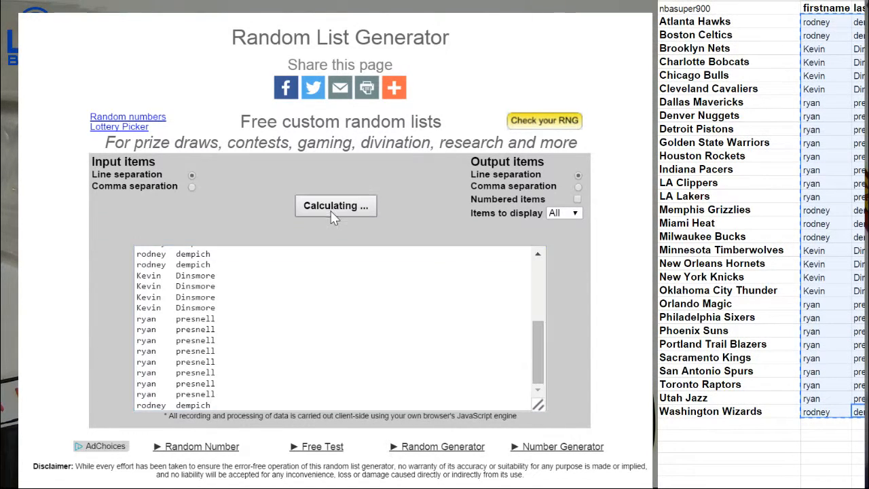
click(335, 205)
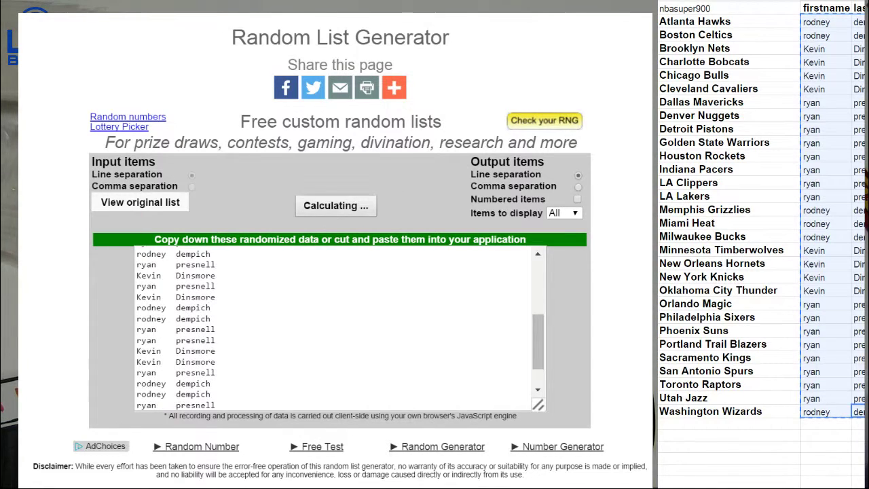
click(336, 205)
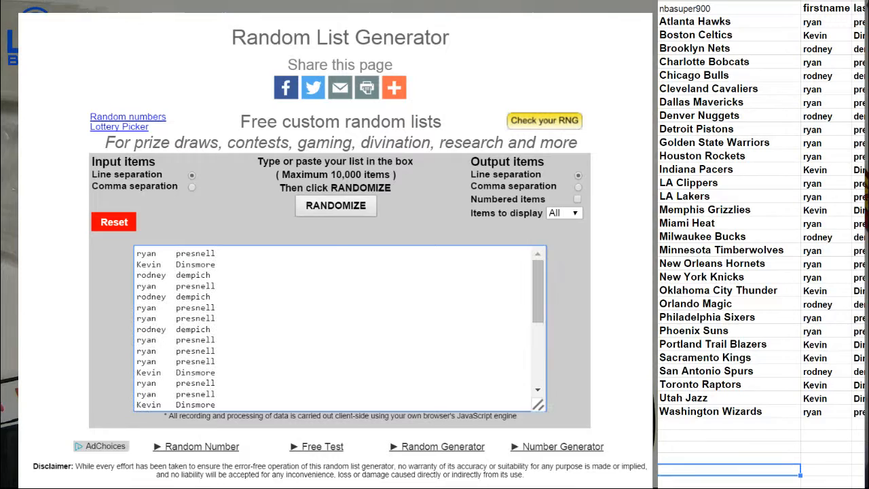
click(336, 206)
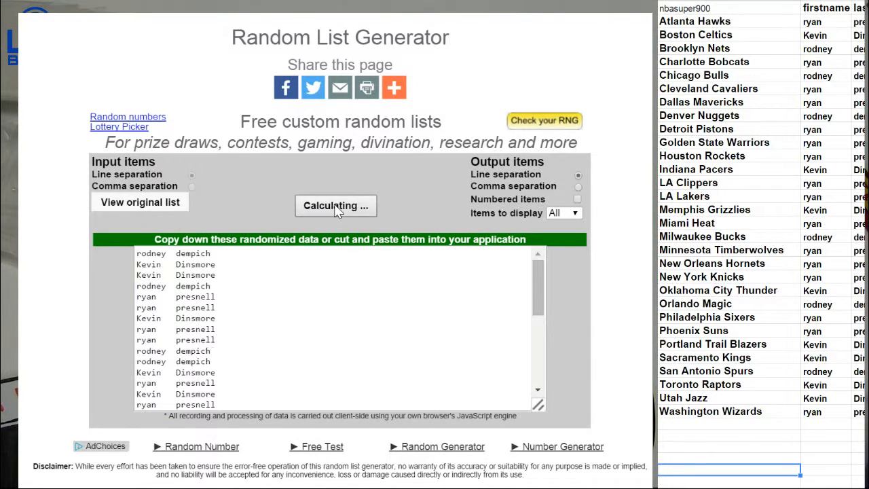
click(335, 205)
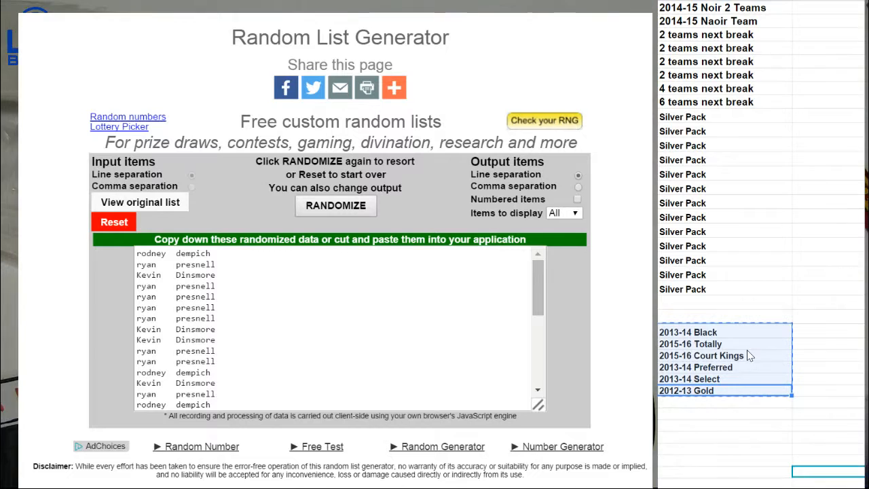
Step: Clear the generator and shuffle the six product boxes, 2013-14 Black to 2012-13 Gold, twice
click(114, 222)
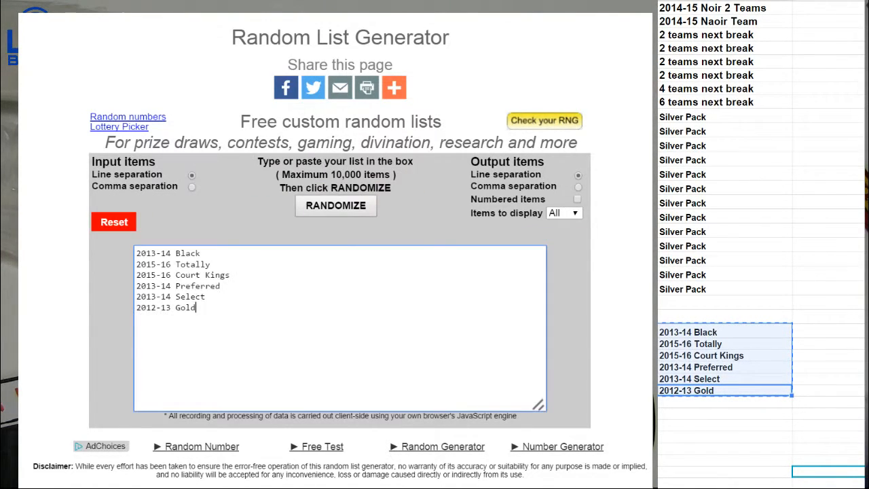
click(335, 205)
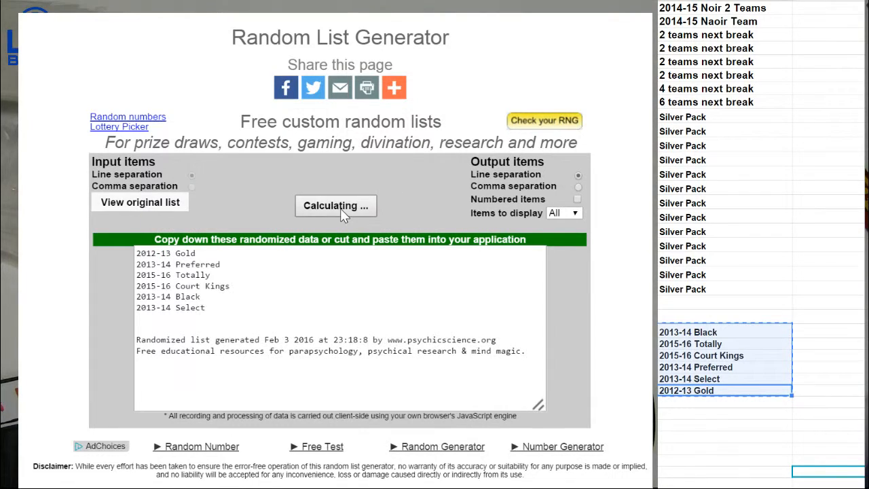
click(335, 206)
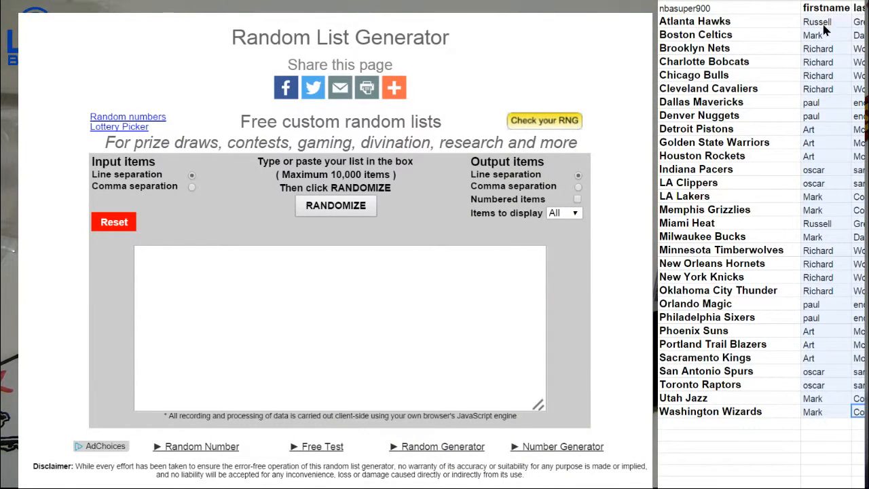
Step: Shuffle the new participant names twice, reset, and shuffle the re-pasted names twice more
click(335, 206)
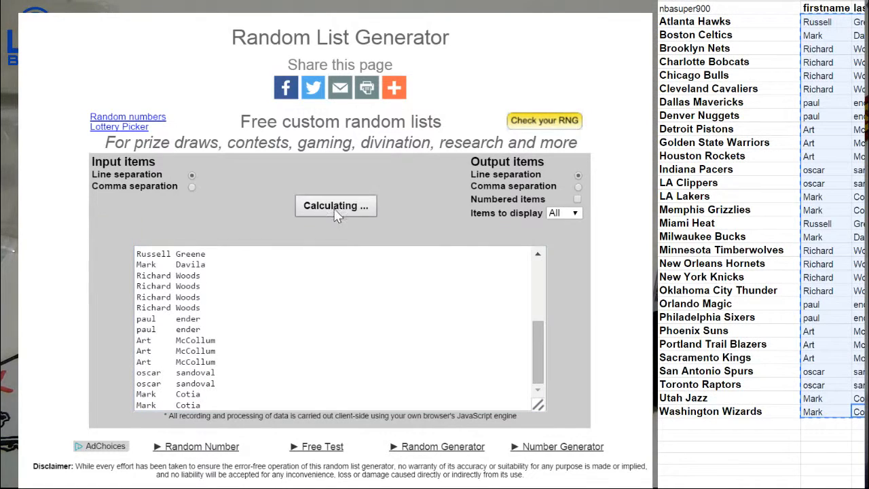
click(335, 205)
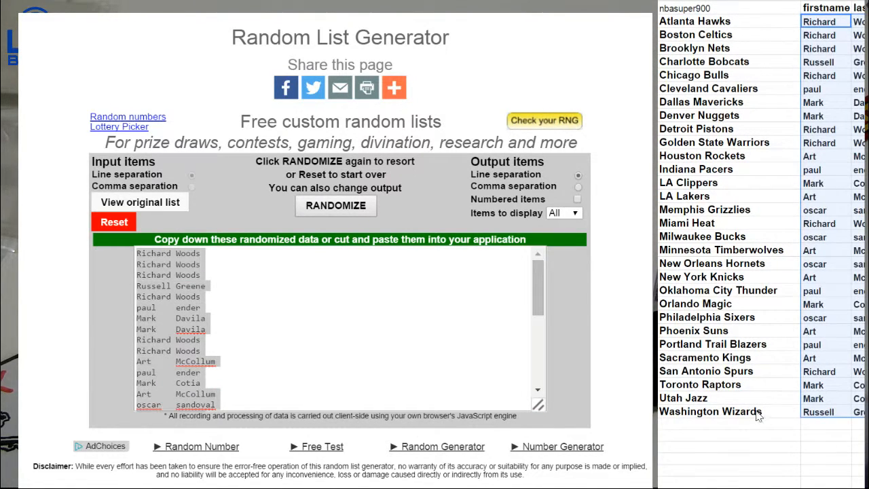
click(114, 221)
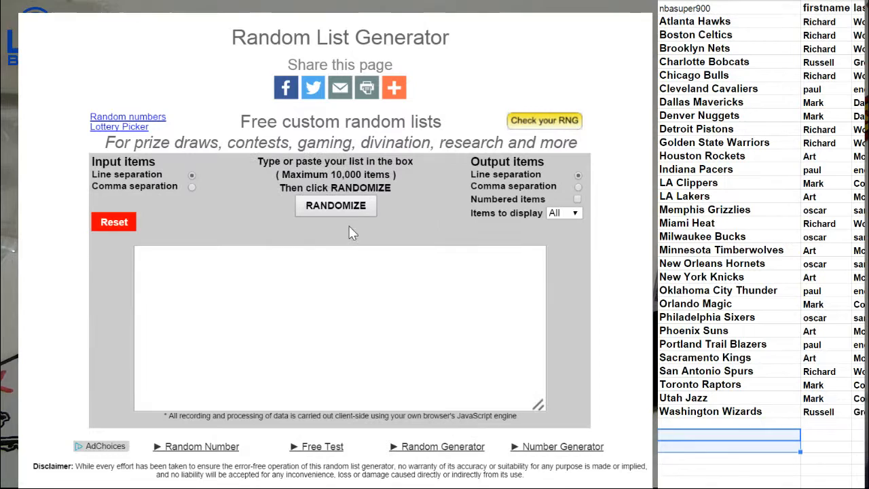
click(336, 205)
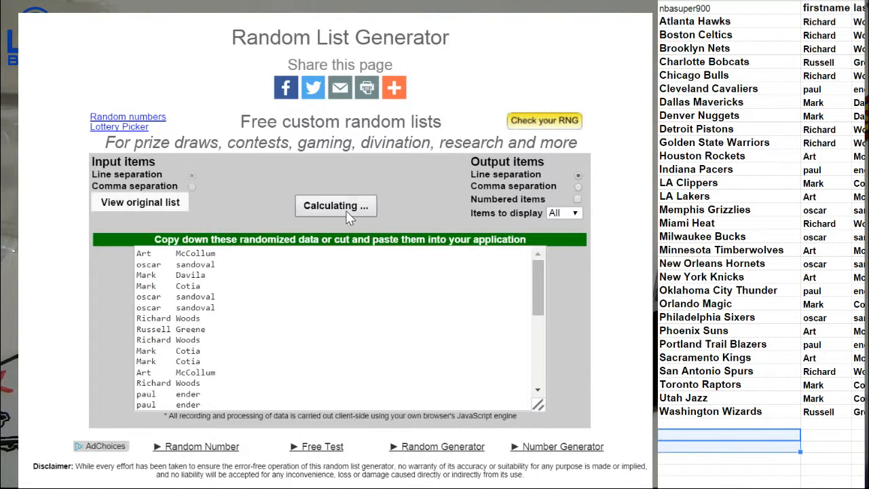
click(335, 204)
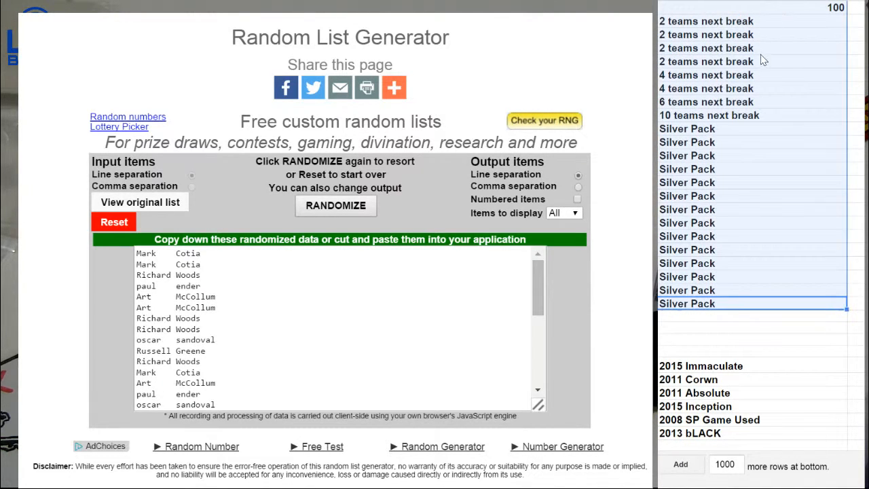
Step: Reset, start a new custom list, and shuffle the team-break and Silver Pack prize list
click(114, 222)
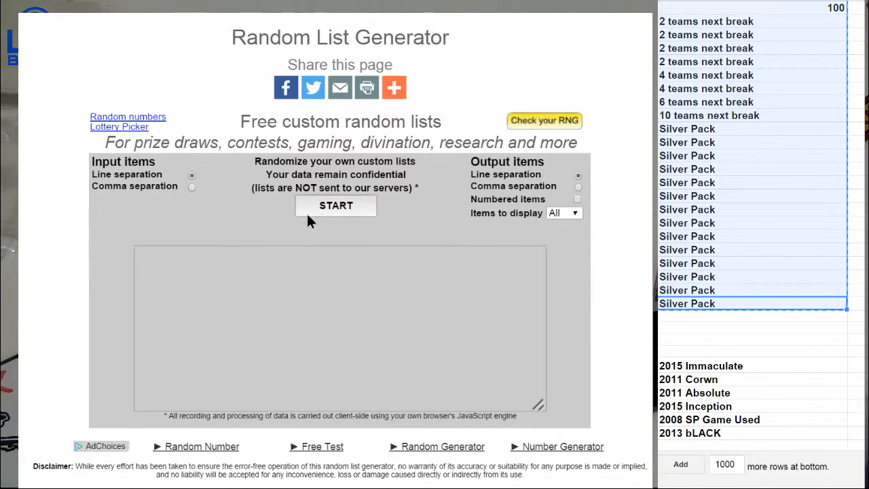
click(336, 204)
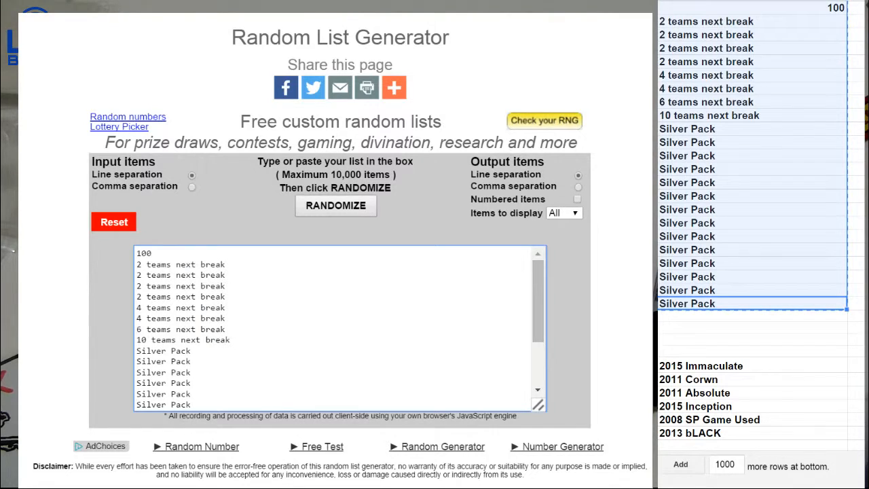
mouse_move(298, 230)
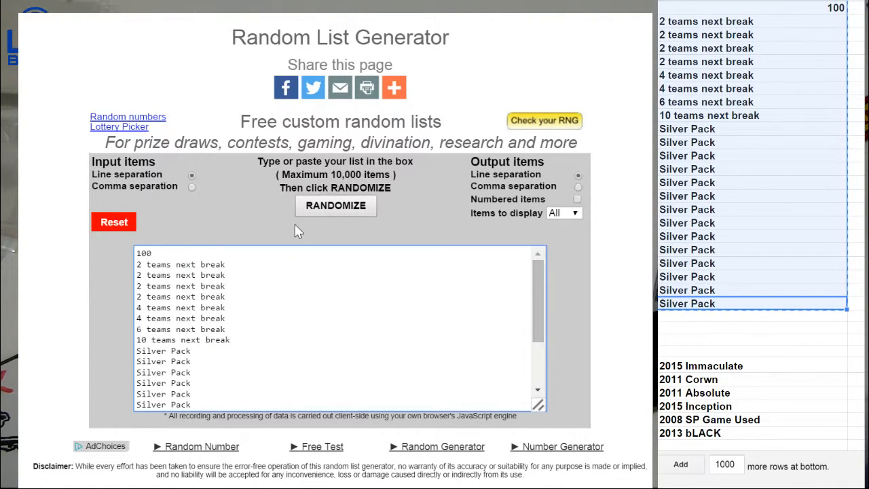
click(335, 205)
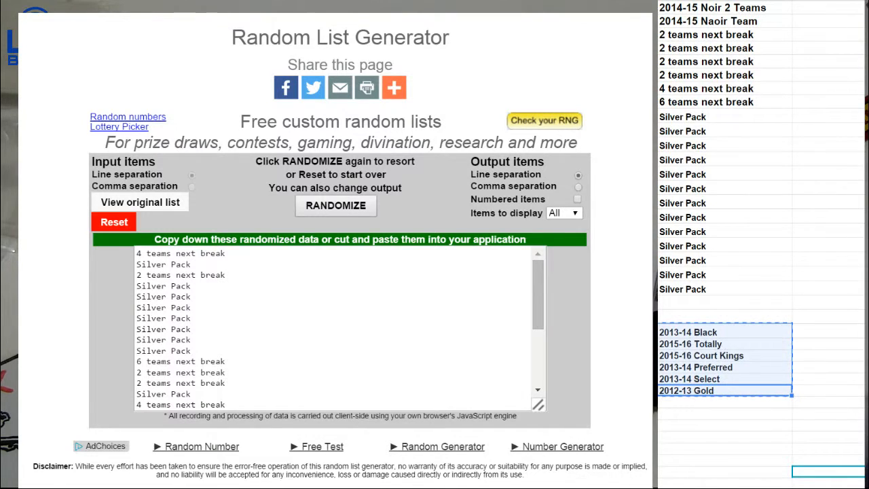
Step: Replace the prize list with the six product boxes and shuffle them twice
click(113, 222)
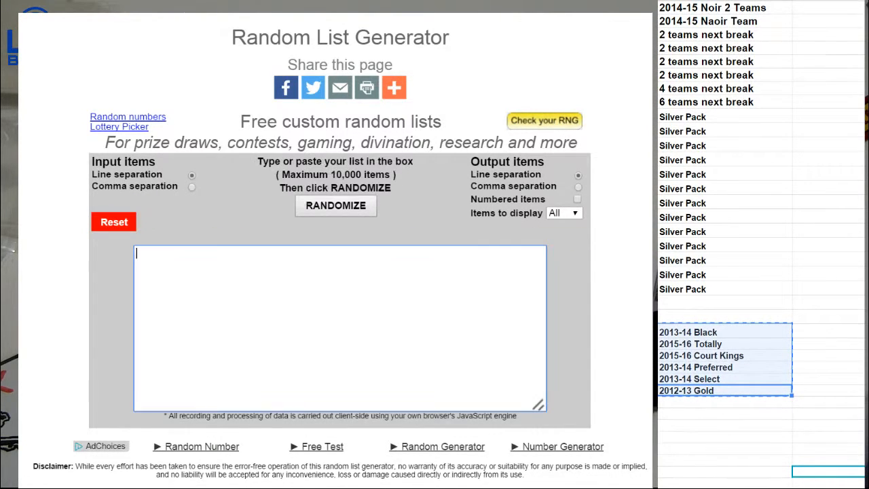
click(335, 205)
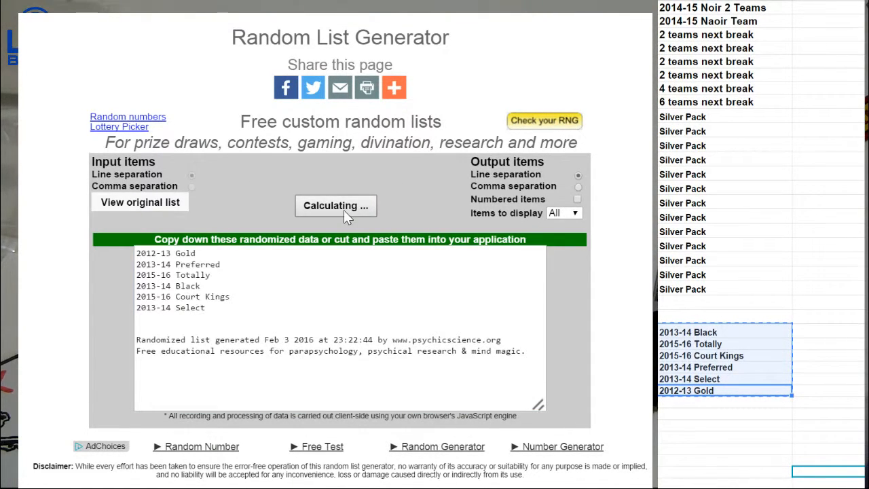
click(335, 205)
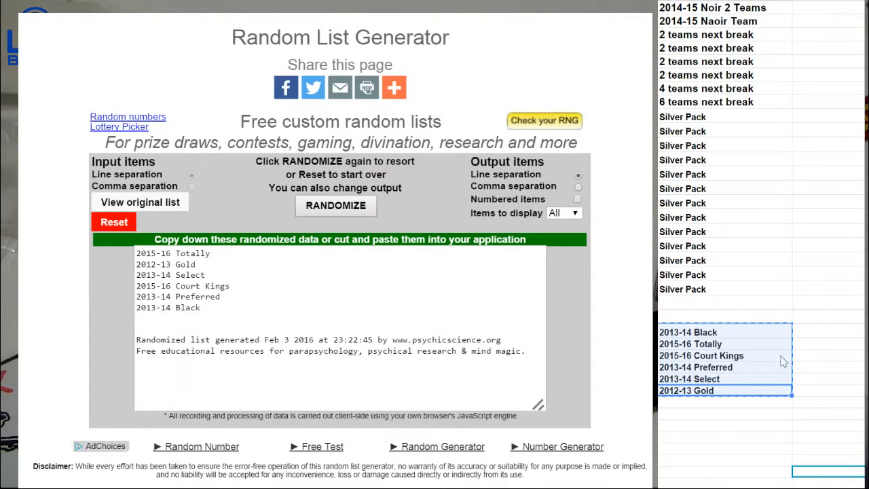